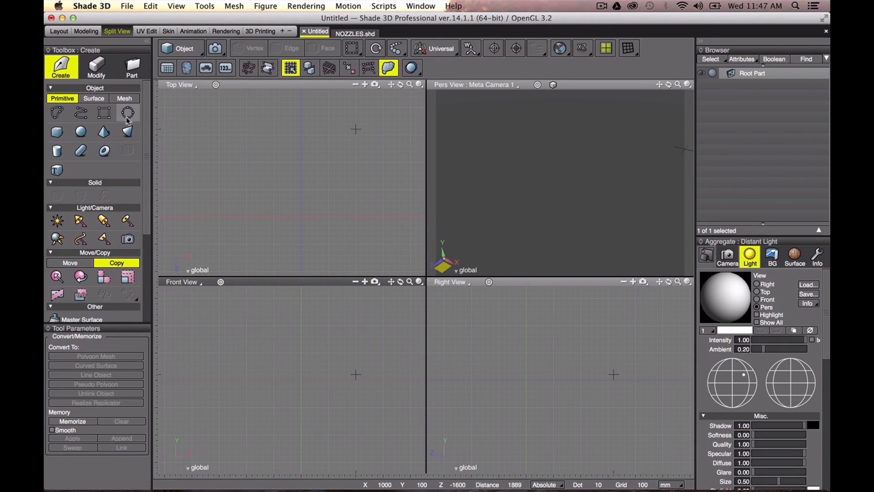
# - Place a Disk primitive at the origin in the Front view and convert it to a line object
pyautogui.click(128, 112)
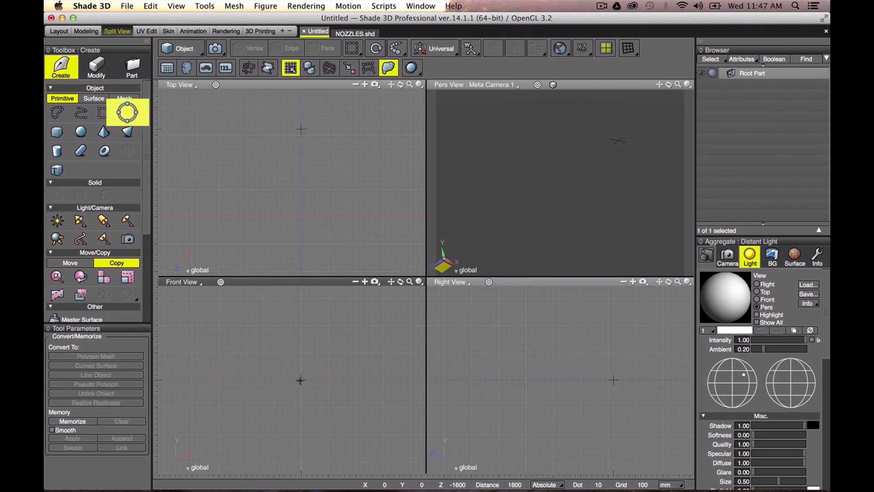
pyautogui.click(127, 112)
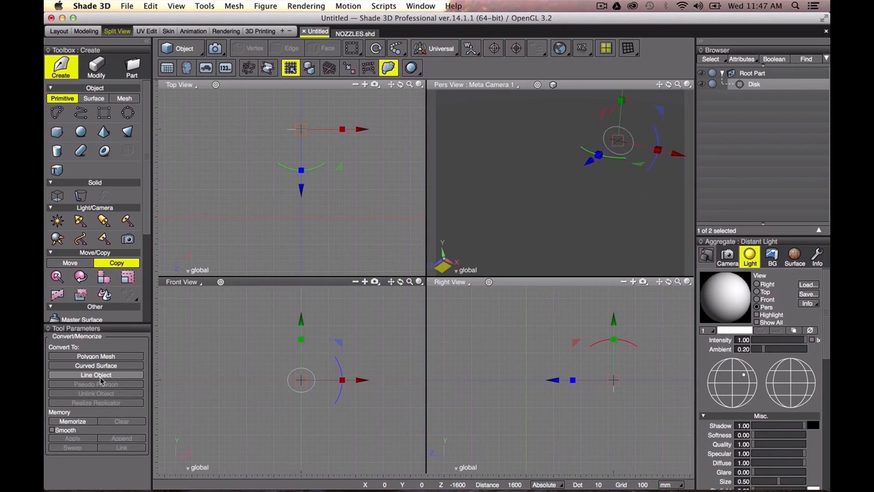
pyautogui.click(96, 374)
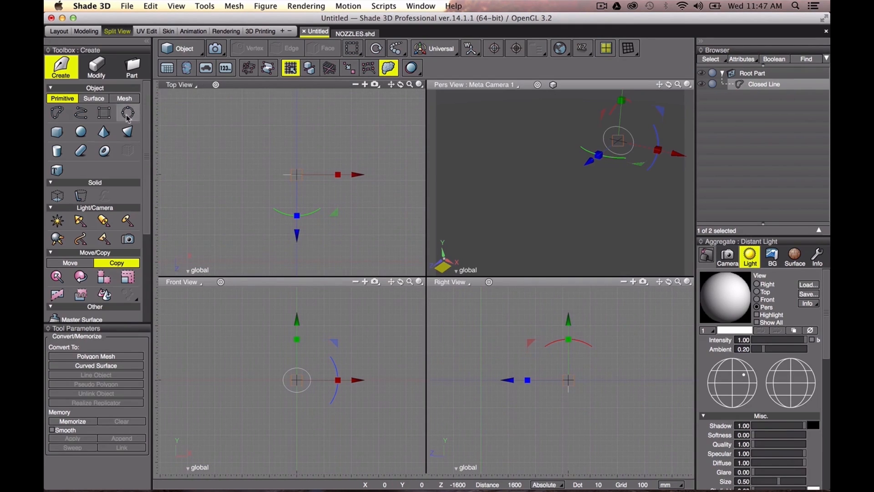
pyautogui.click(80, 112)
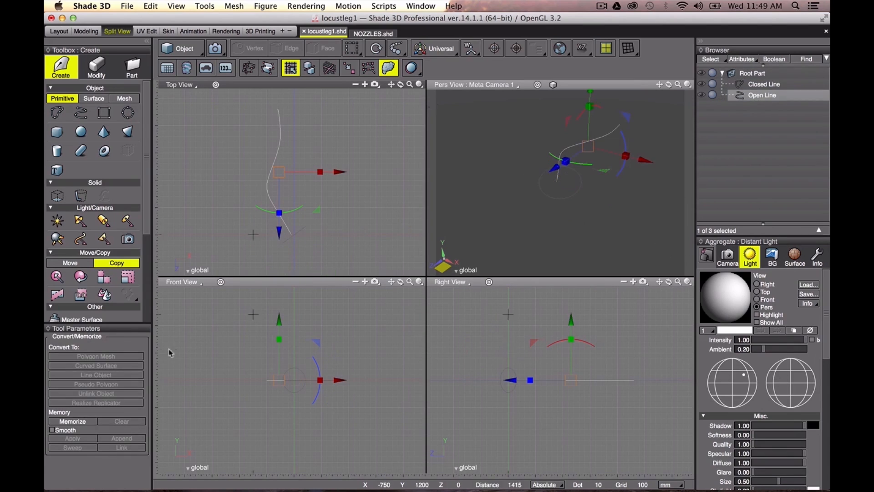
# - Select the S-shaped open line path curve
pyautogui.click(71, 421)
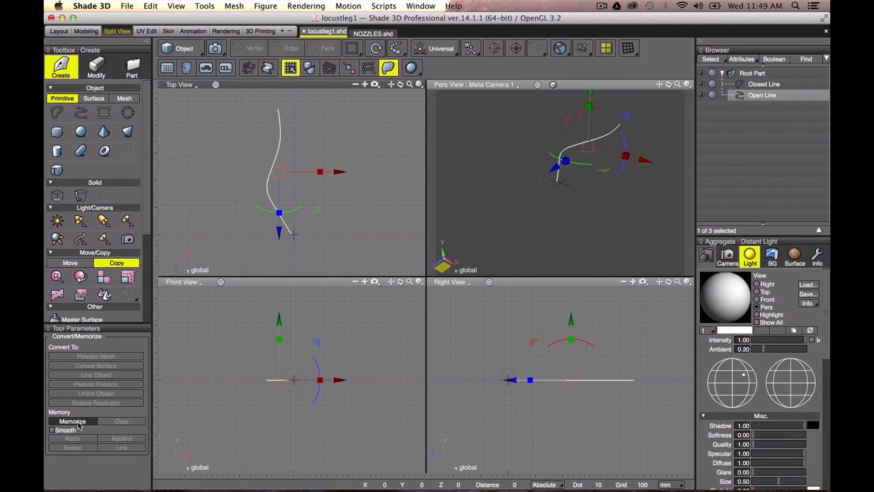
# - Memorize the S-curve path, then sweep the closed circle along it
pyautogui.click(764, 83)
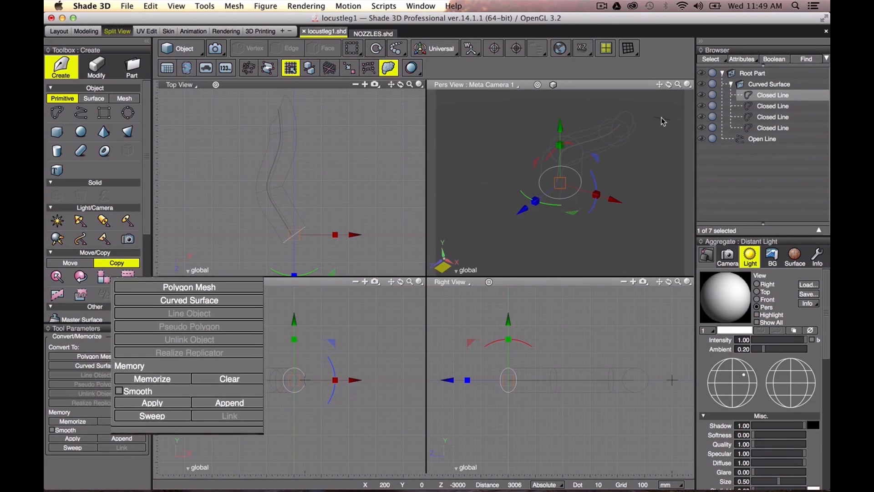
pyautogui.click(152, 415)
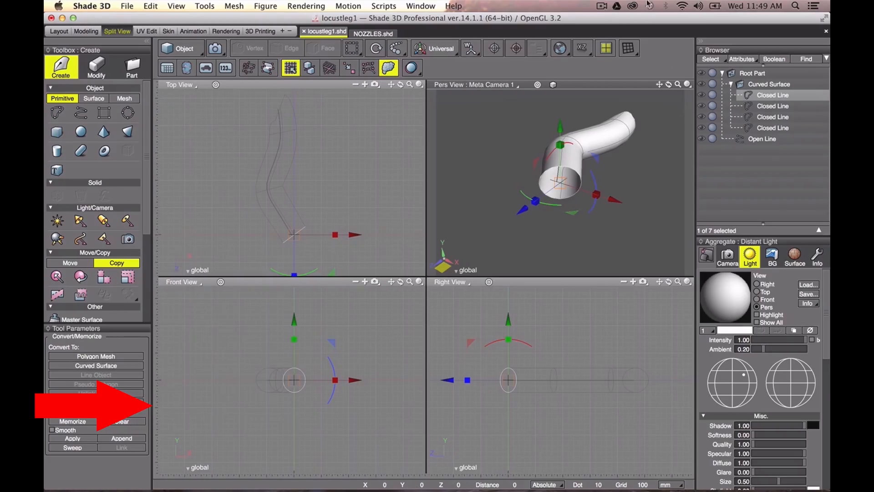
pyautogui.click(773, 107)
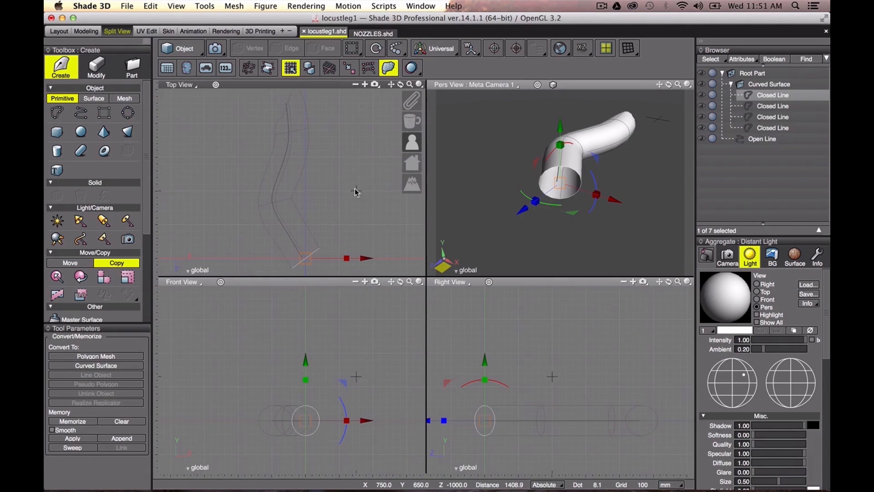
# - Switch the swept tube surface's line direction so its lines run lengthwise
pyautogui.click(772, 84)
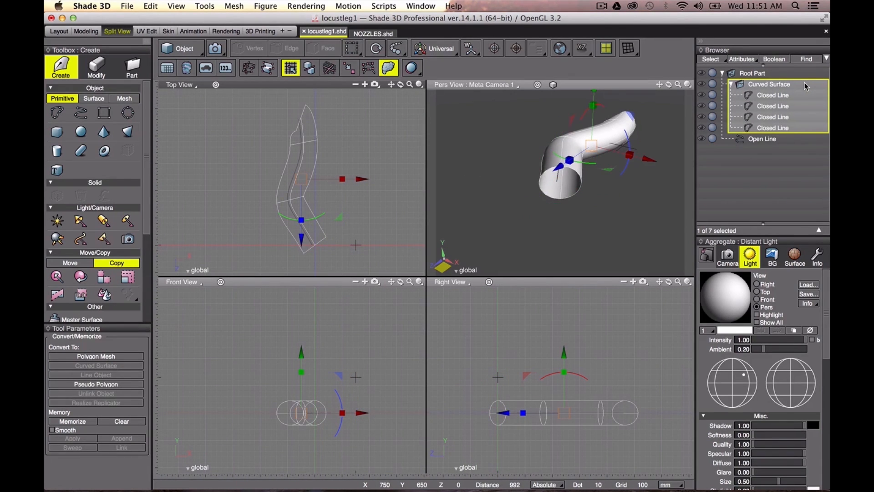
pyautogui.rightClick(768, 84)
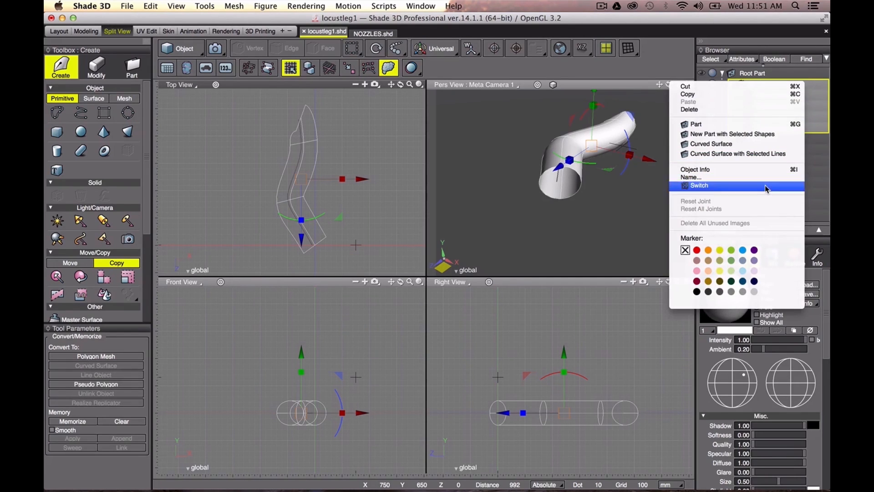
pyautogui.click(699, 185)
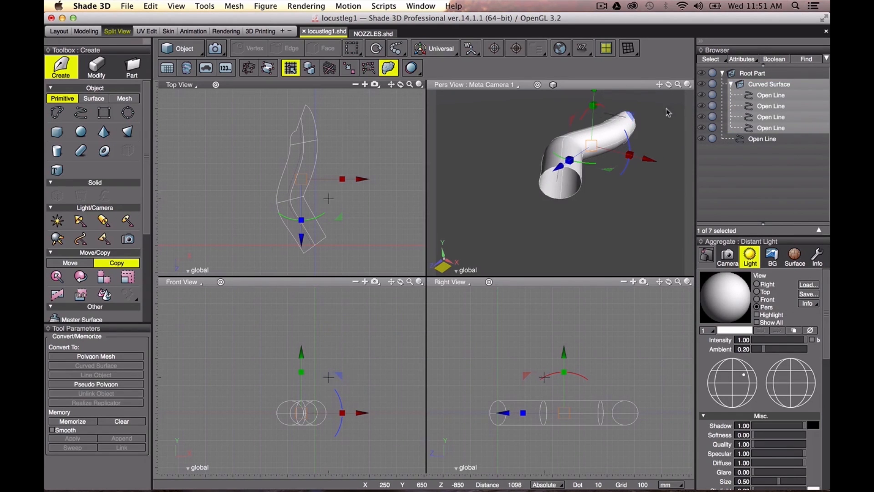
pyautogui.click(771, 95)
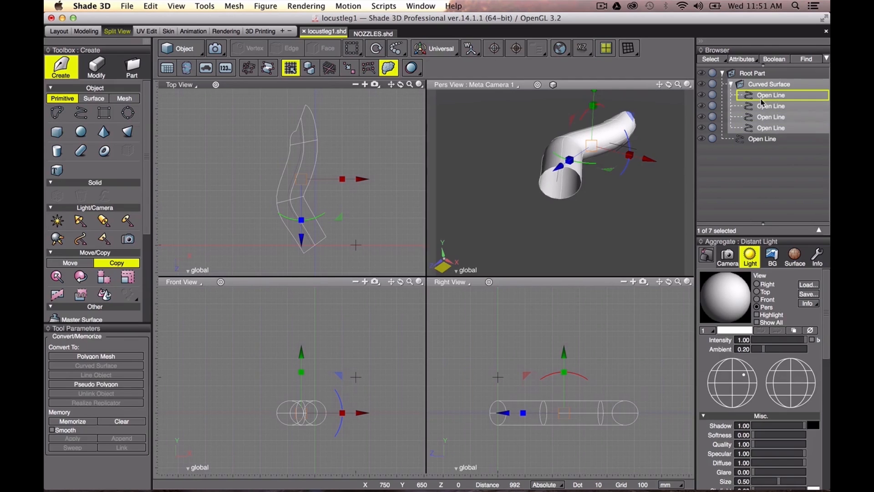
# - Add extra points along the tube's lengthwise lines with Modify > Add Point
pyautogui.click(771, 128)
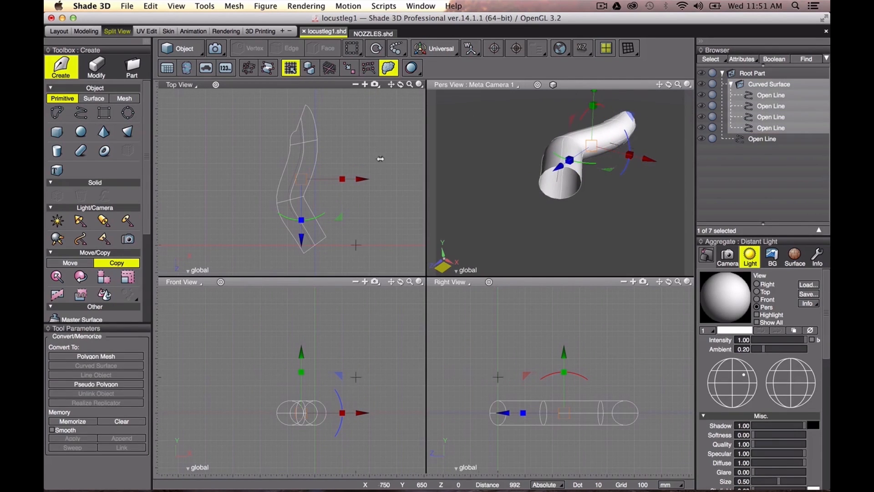
pyautogui.click(96, 67)
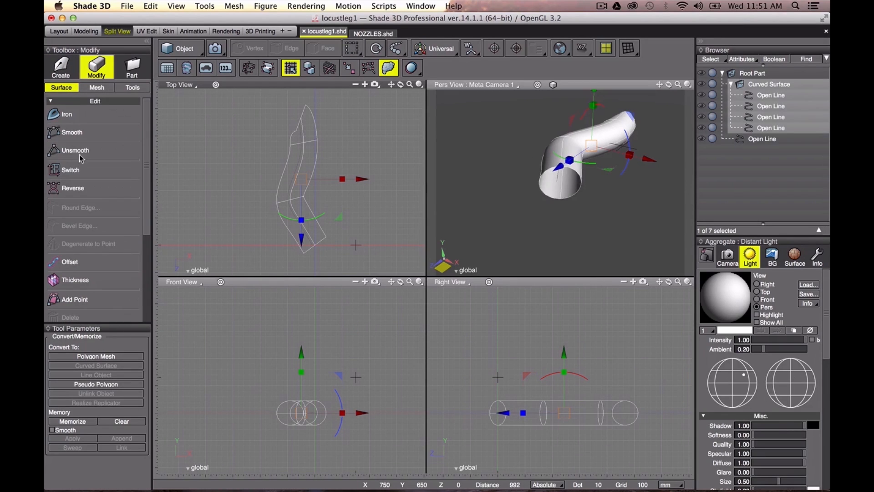
pyautogui.click(75, 300)
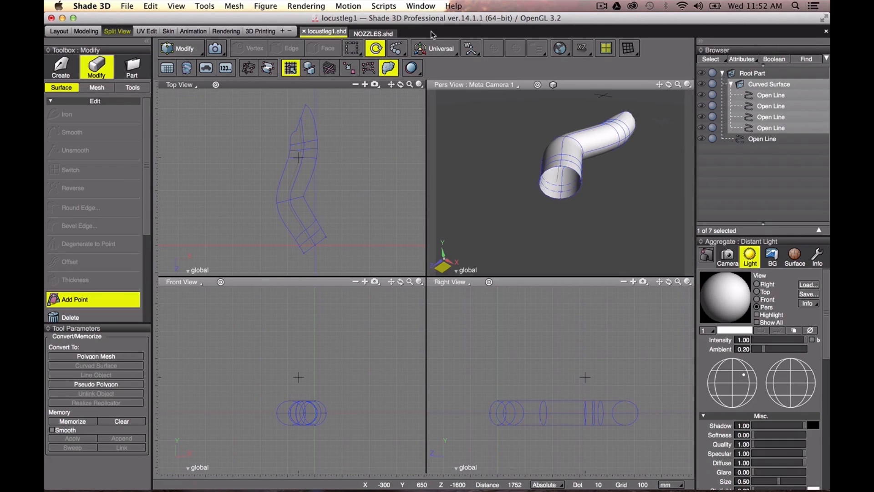
pyautogui.click(375, 48)
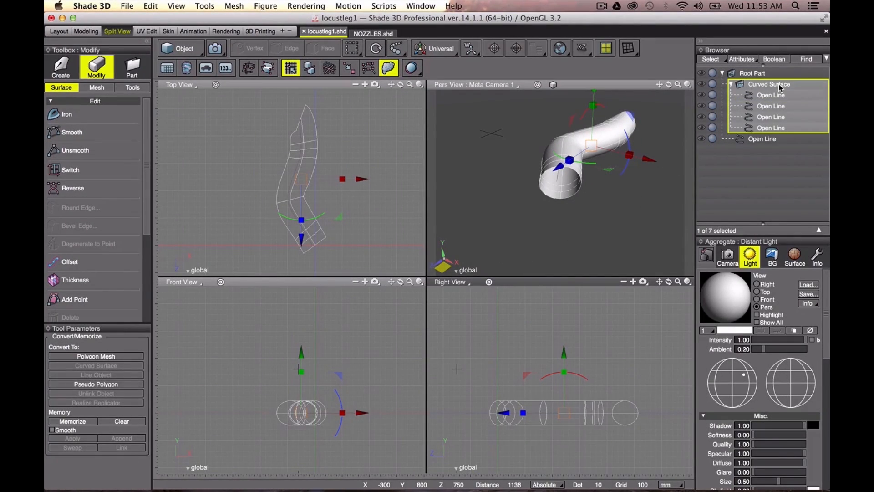
# - Switch the surface back and Uni-Scale individual ring closed lines larger to create bulges
pyautogui.rightClick(771, 84)
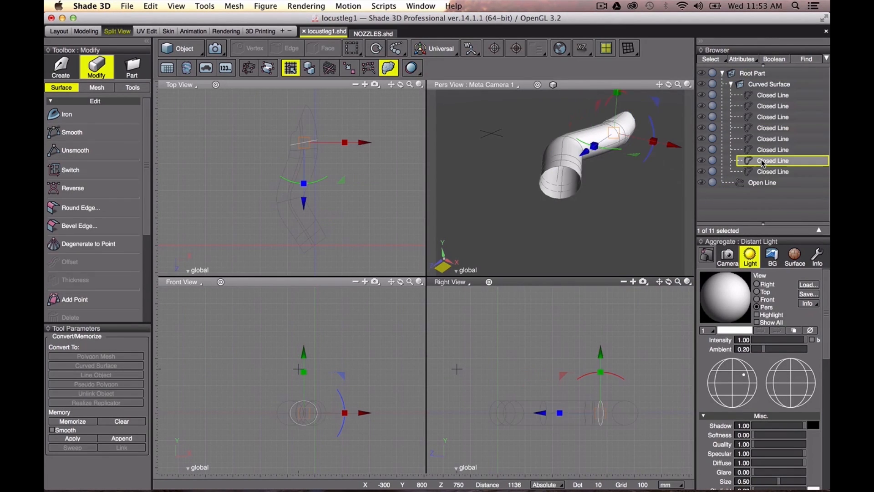
pyautogui.click(773, 95)
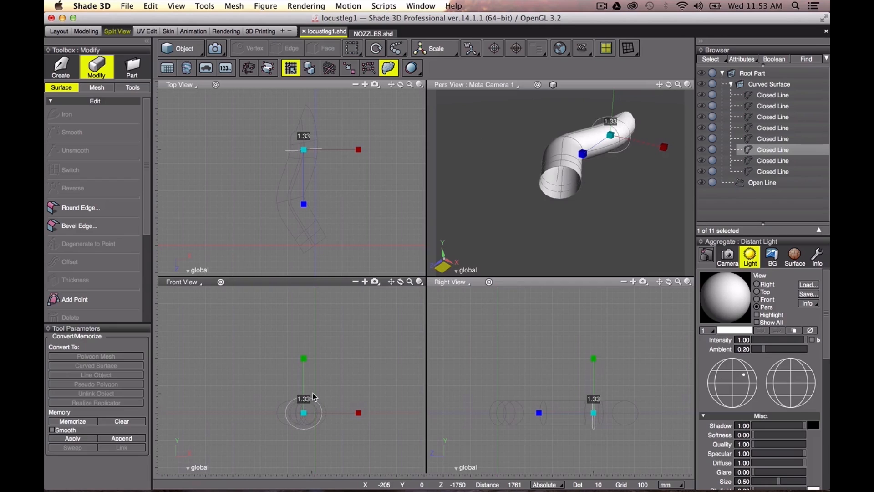
pyautogui.click(773, 106)
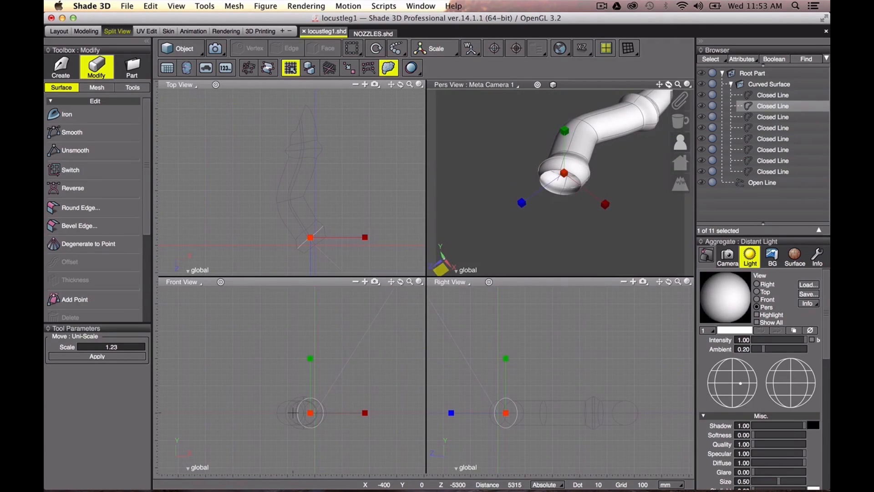
pyautogui.click(132, 88)
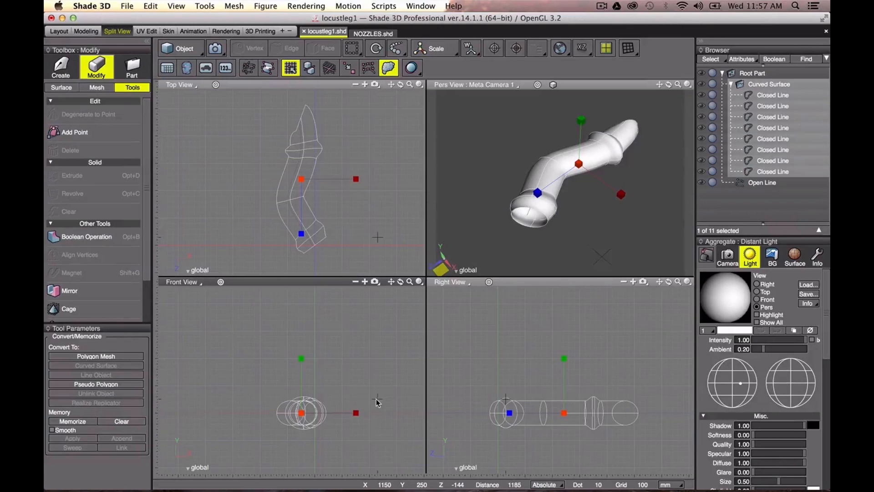
pyautogui.moveTo(129, 5)
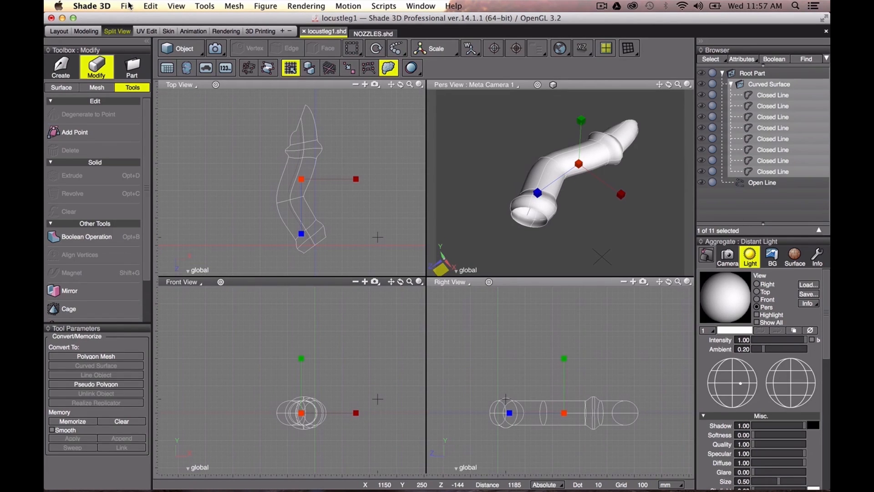
# - Reopen joint_template.shd from Open Recent, then return to the locustleg1 tab
pyautogui.click(126, 6)
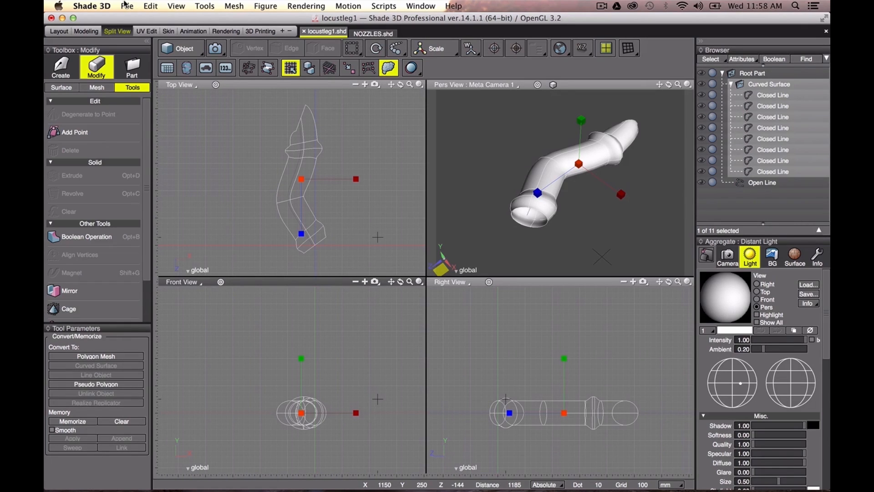
pyautogui.click(127, 6)
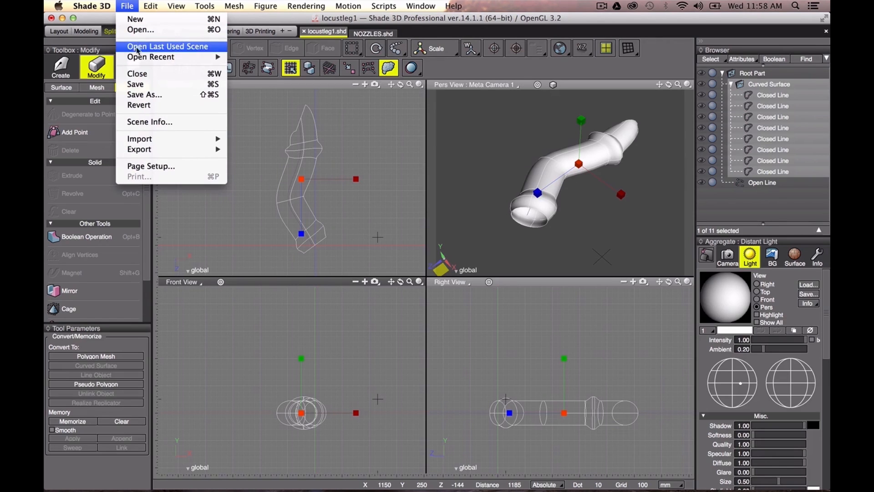
pyautogui.moveTo(151, 57)
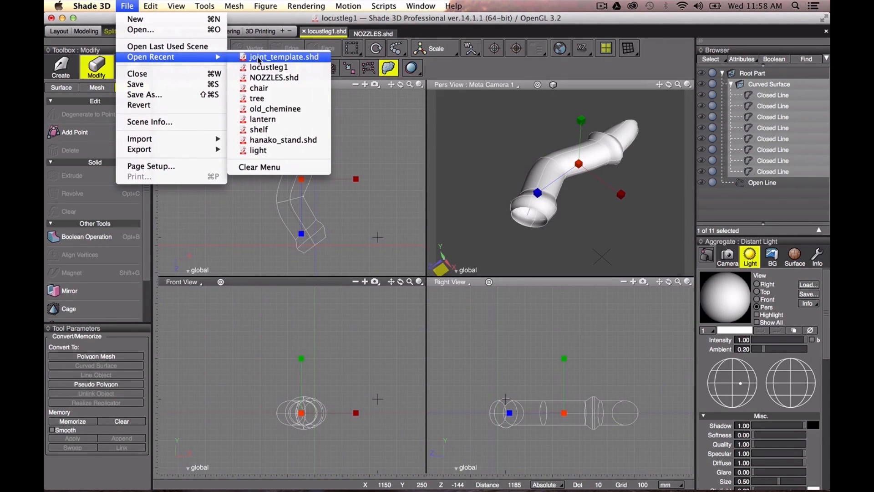
pyautogui.click(285, 56)
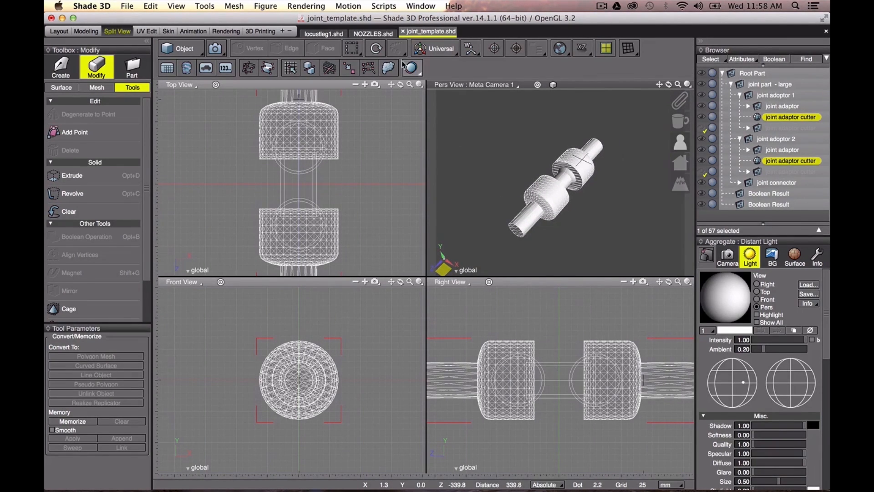
pyautogui.click(324, 33)
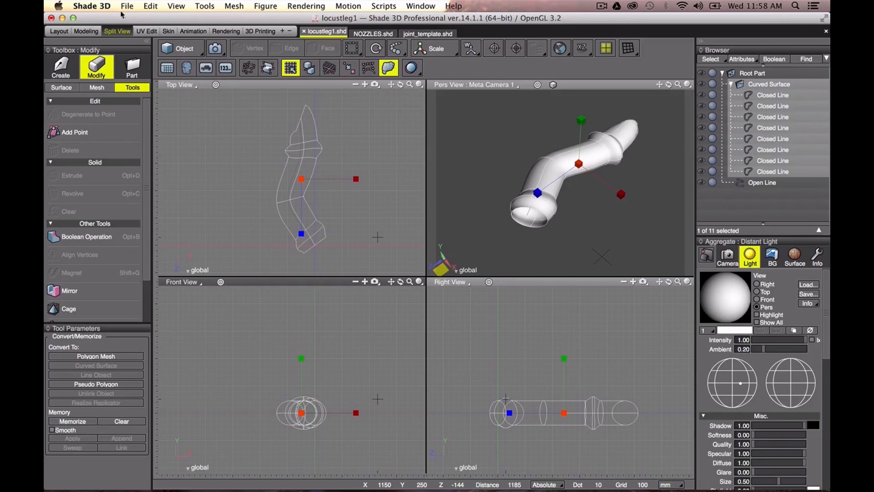
# - Import joint_template.shd into the leg scene via File > Import > Shape
pyautogui.click(127, 6)
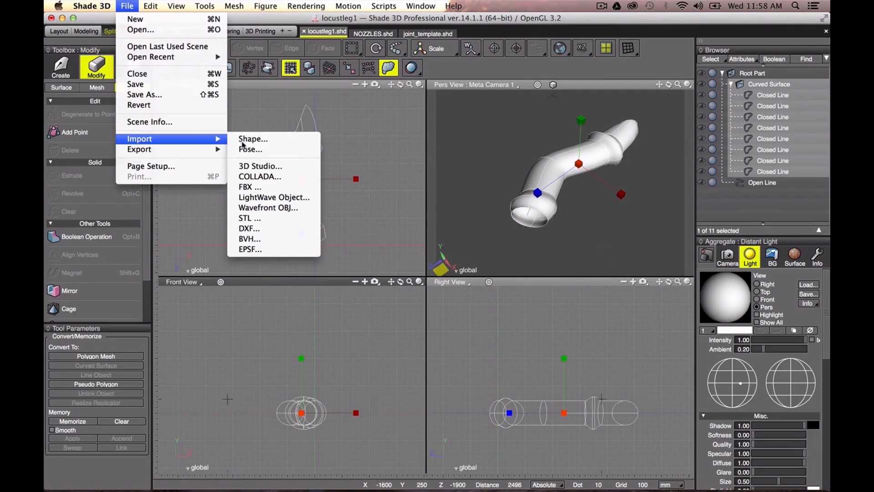
pyautogui.click(253, 139)
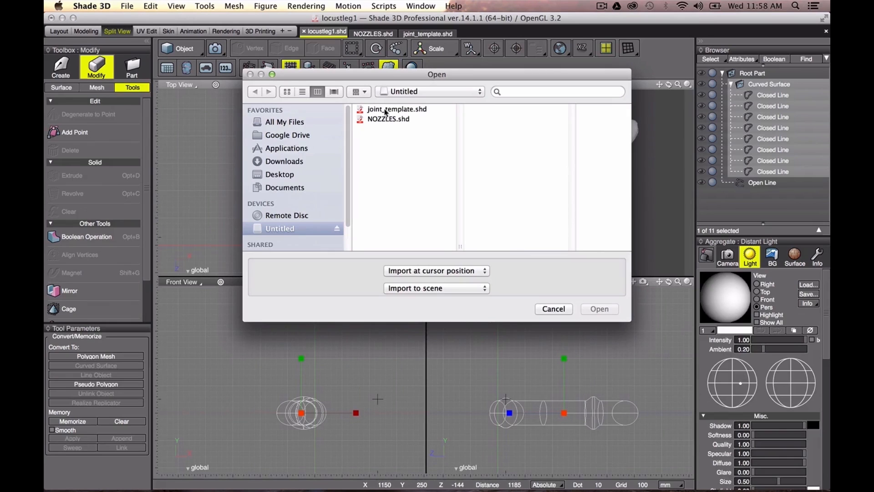
pyautogui.click(599, 309)
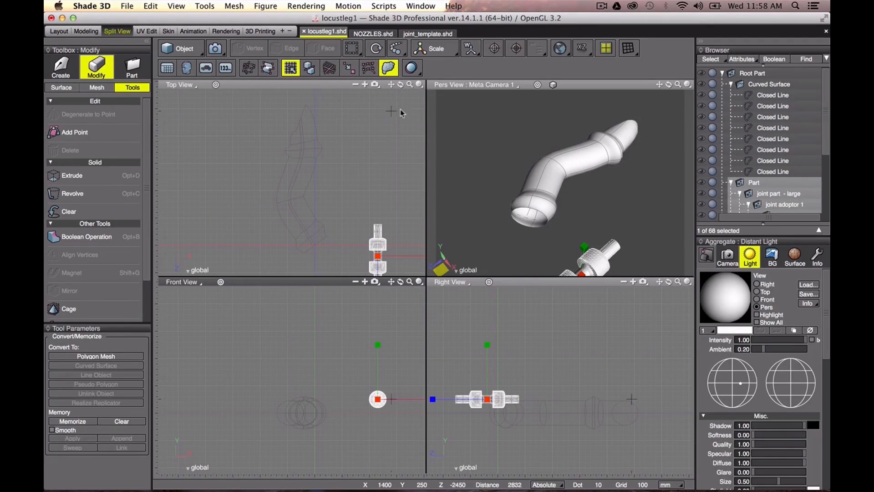
pyautogui.click(754, 182)
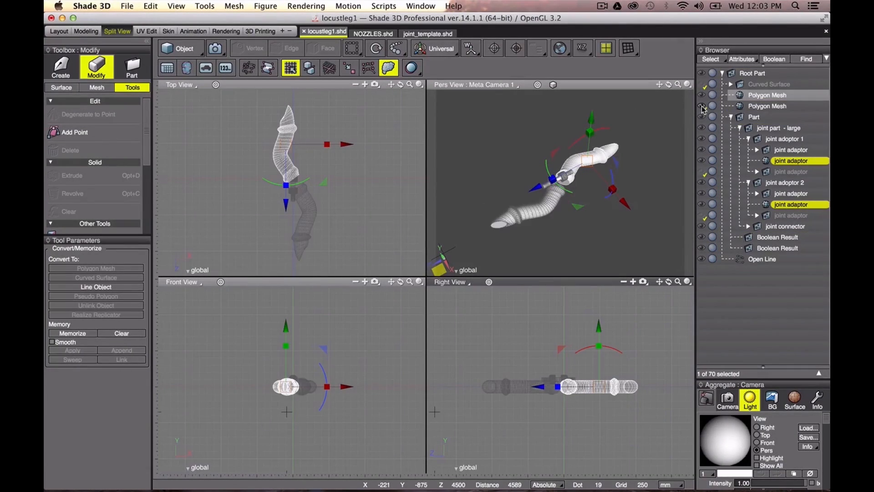
# - Select the leg polygon mesh with the joint cutters and apply Boolean Operation
pyautogui.click(780, 127)
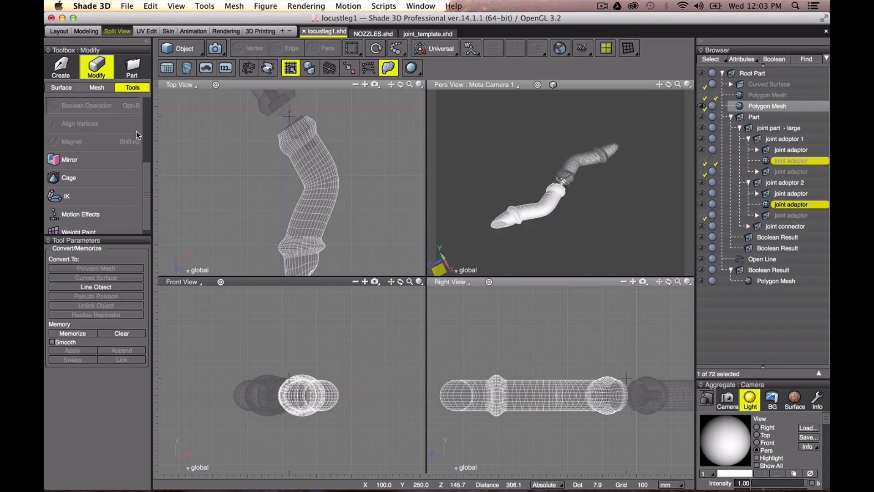
pyautogui.click(86, 105)
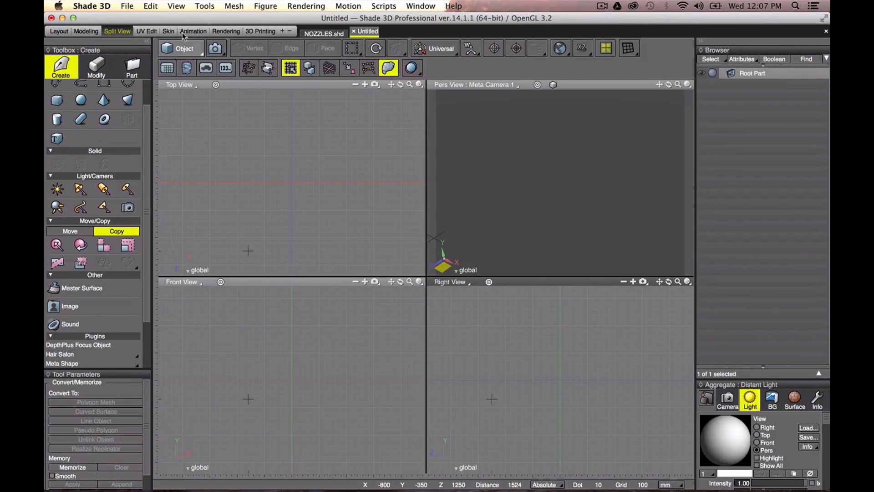
# - Draw a thin, slanted four-sided Closed Line nozzle profile in the Top view
pyautogui.click(61, 67)
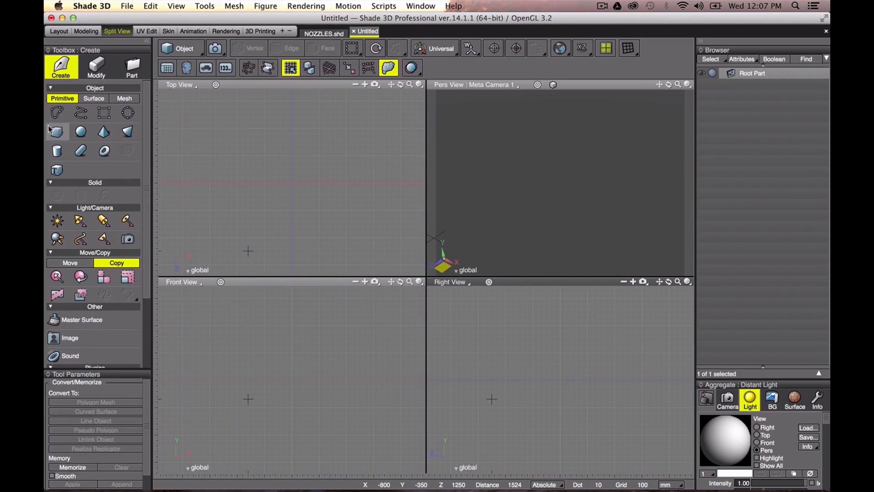
pyautogui.click(57, 113)
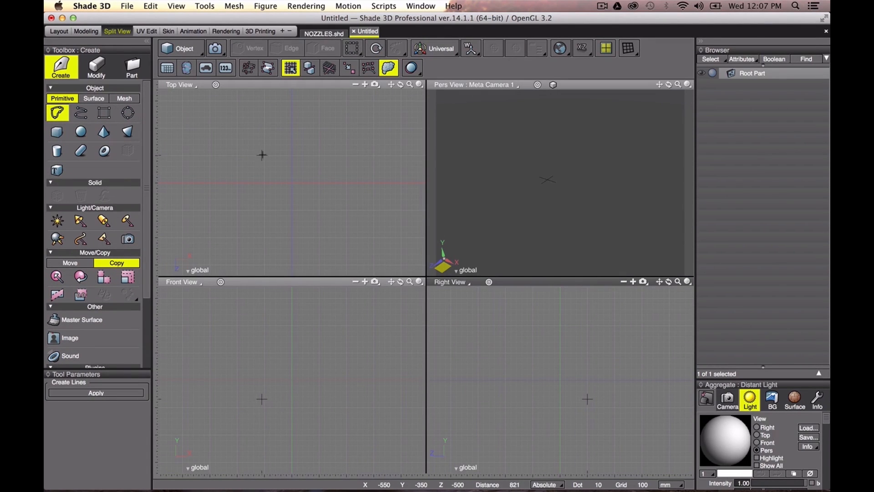
pyautogui.moveTo(264, 155); pyautogui.dragTo(248, 216)
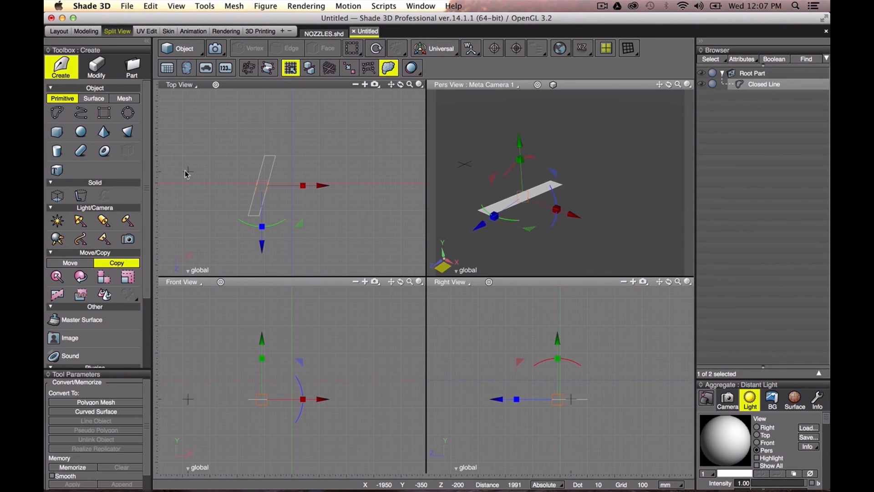
pyautogui.click(96, 67)
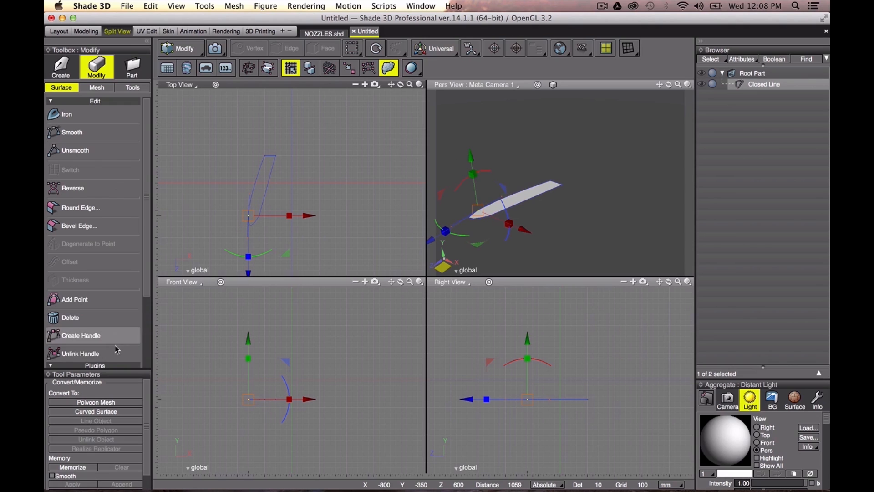
# - Unlink the profile's point handles and revolve it into a hollow nozzle shell
pyautogui.click(81, 335)
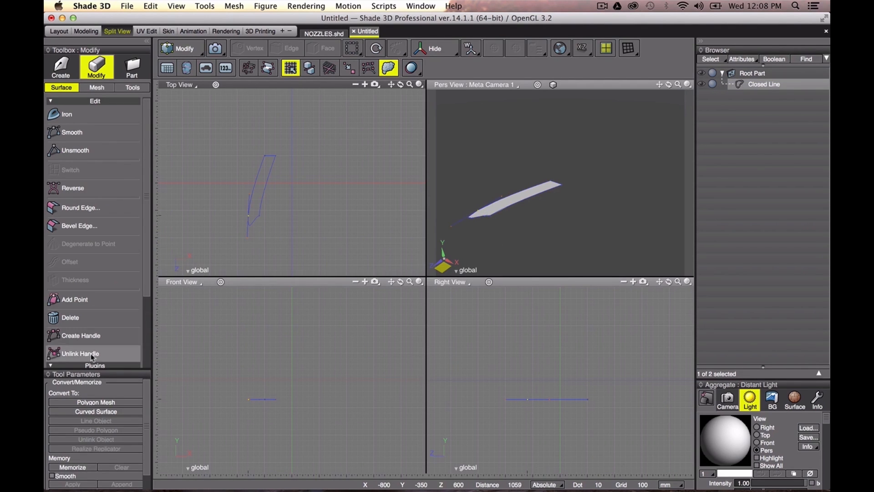
pyautogui.click(79, 353)
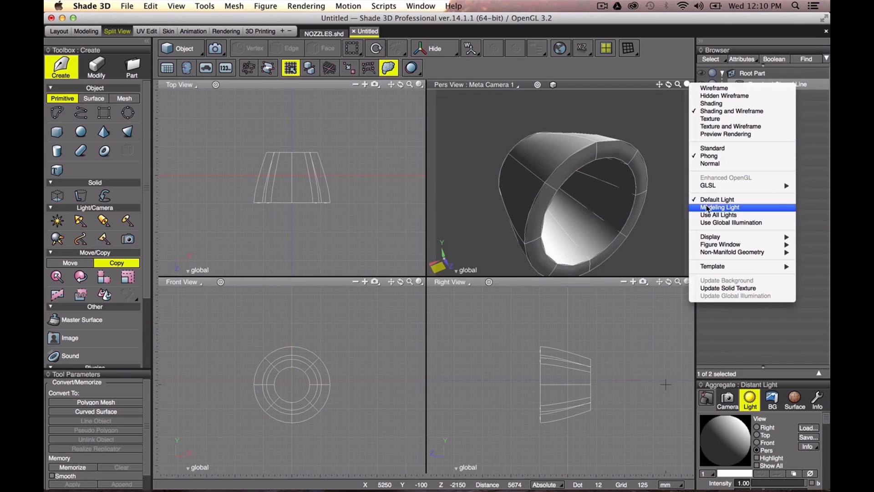
# - Switch the Perspective view to Modeling Light and compare against the finished NOZZLES.shd scene
pyautogui.click(720, 207)
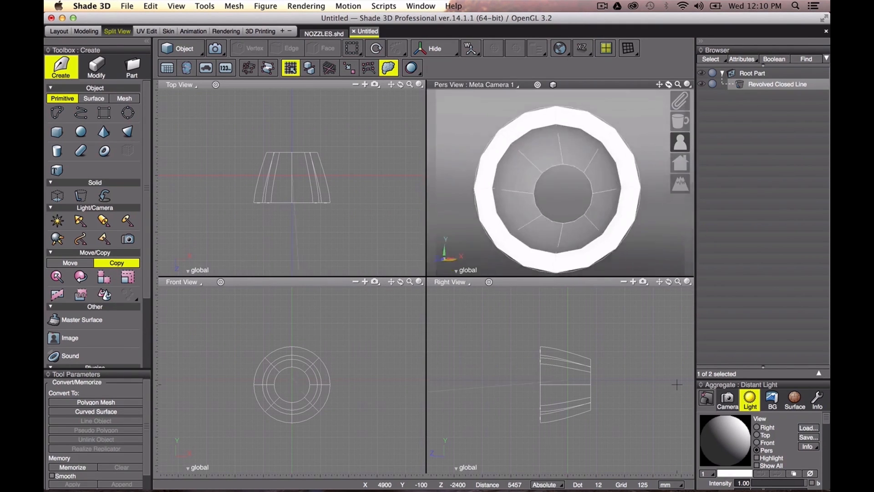
pyautogui.click(777, 83)
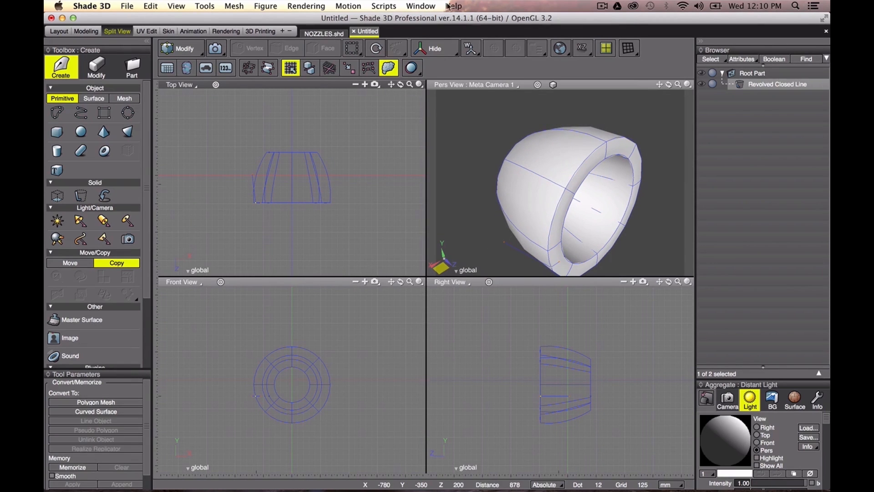
pyautogui.click(324, 32)
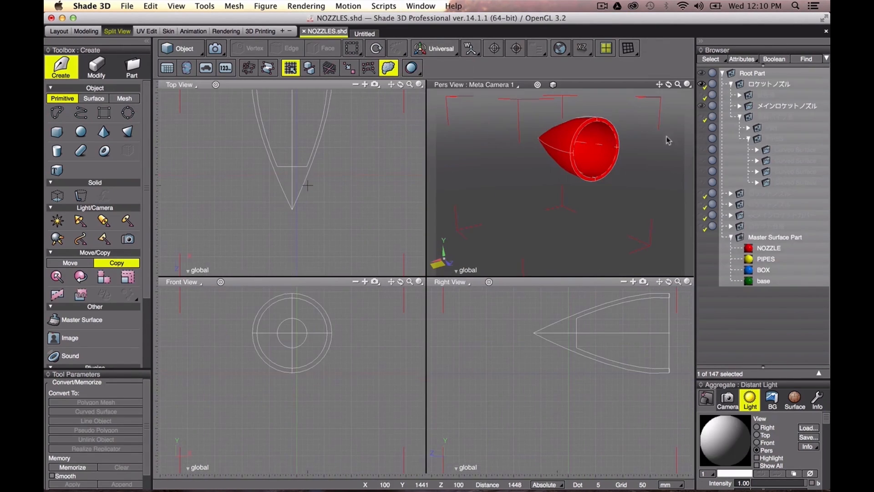